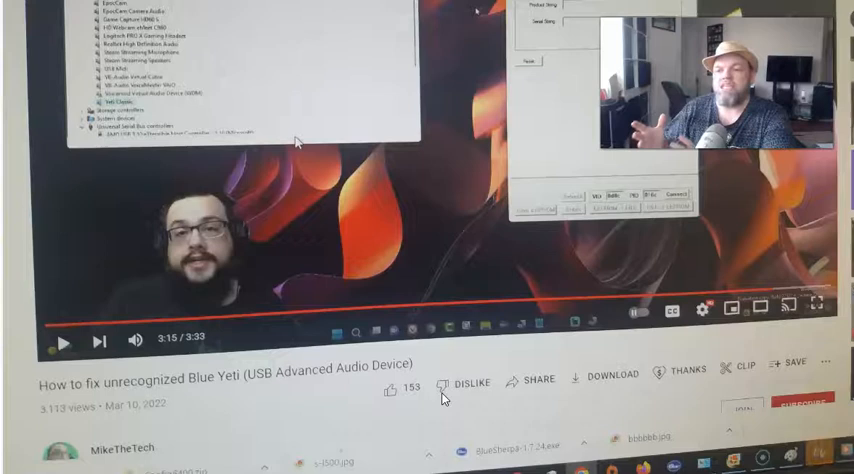
pyautogui.moveTo(470, 330)
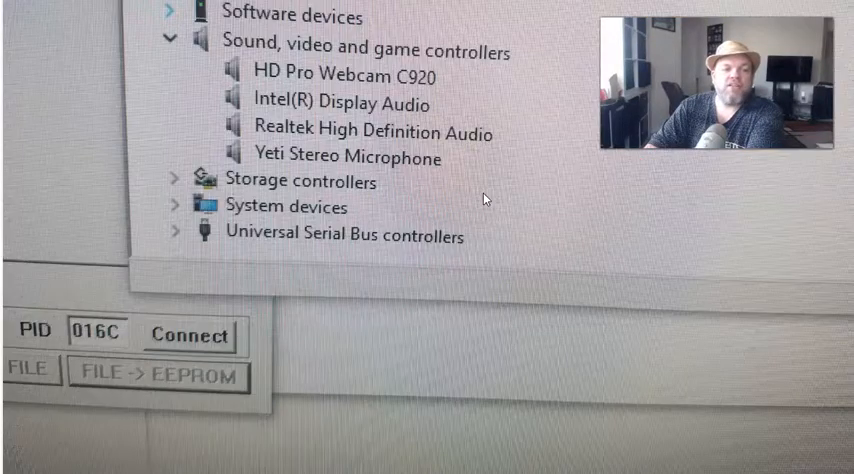
pyautogui.moveTo(400, 184)
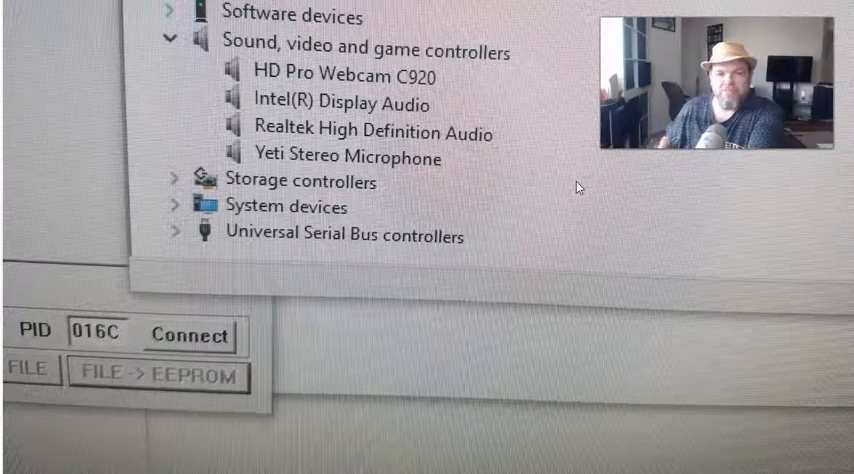
pyautogui.moveTo(698, 218)
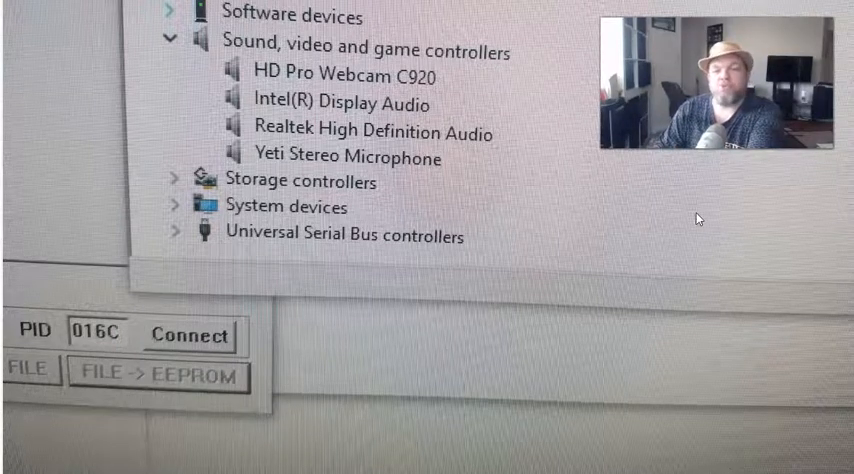